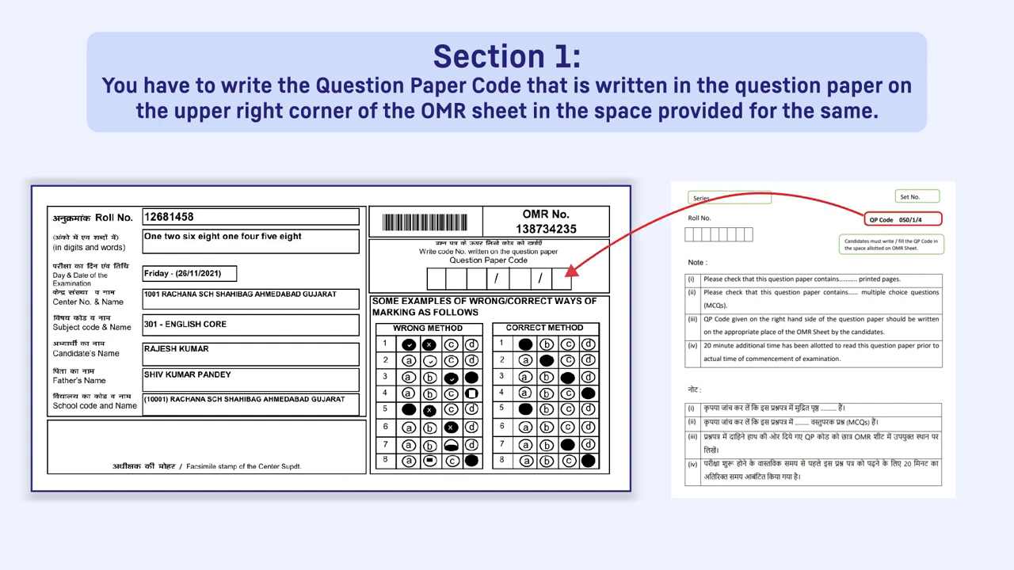
Advance the slideshow to the handwritten confirmation statement and running-handwriting signature slide.
scroll(down, 3)
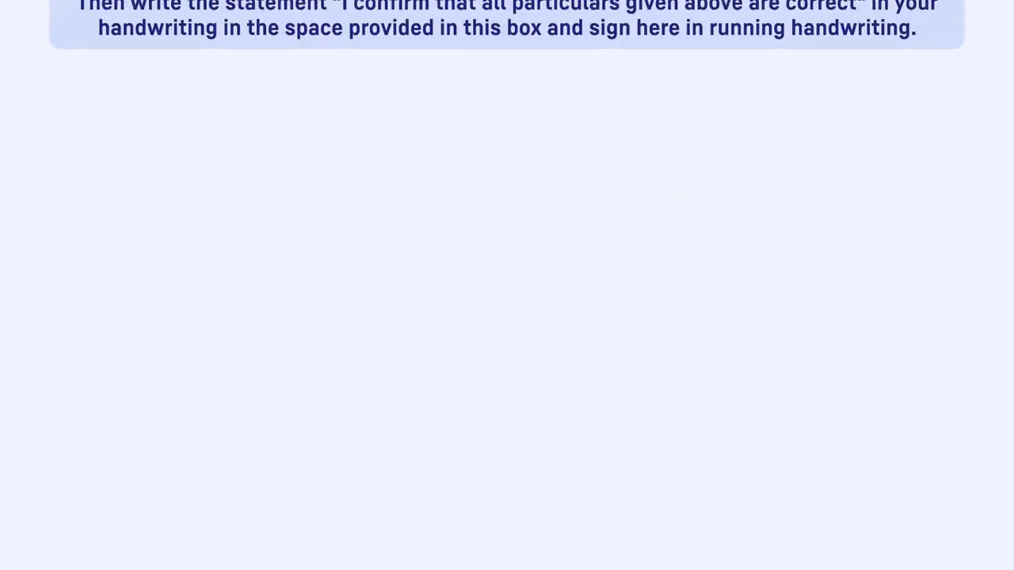
scroll(up, 3)
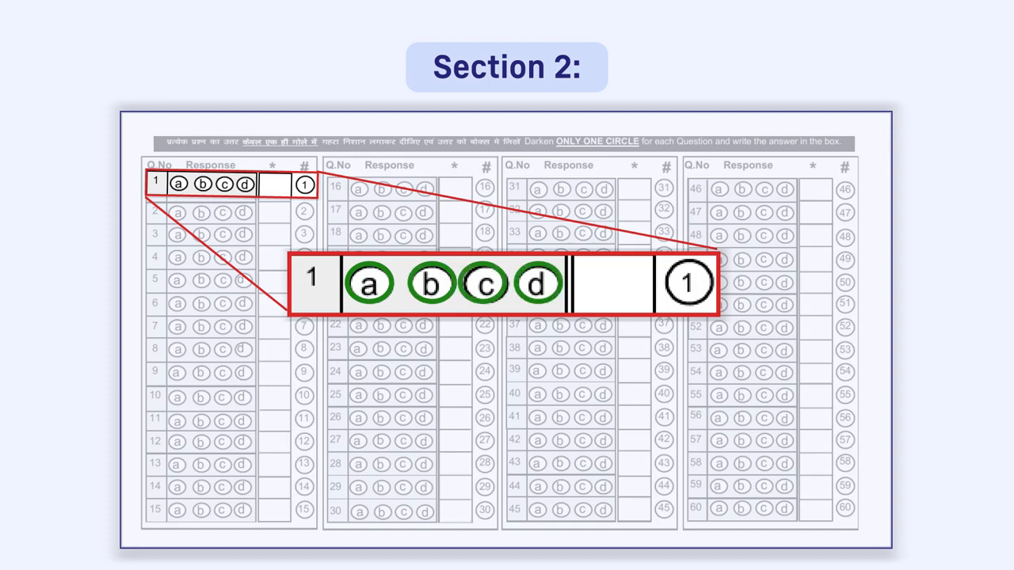
Advance the animation so the green outline moves to question 1's blank answer box.
click(483, 284)
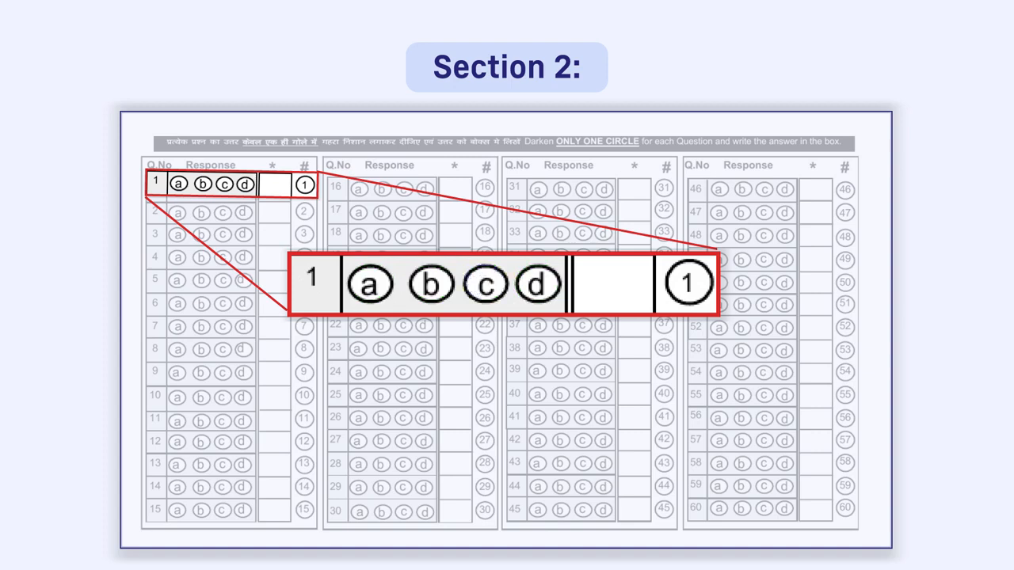
click(431, 283)
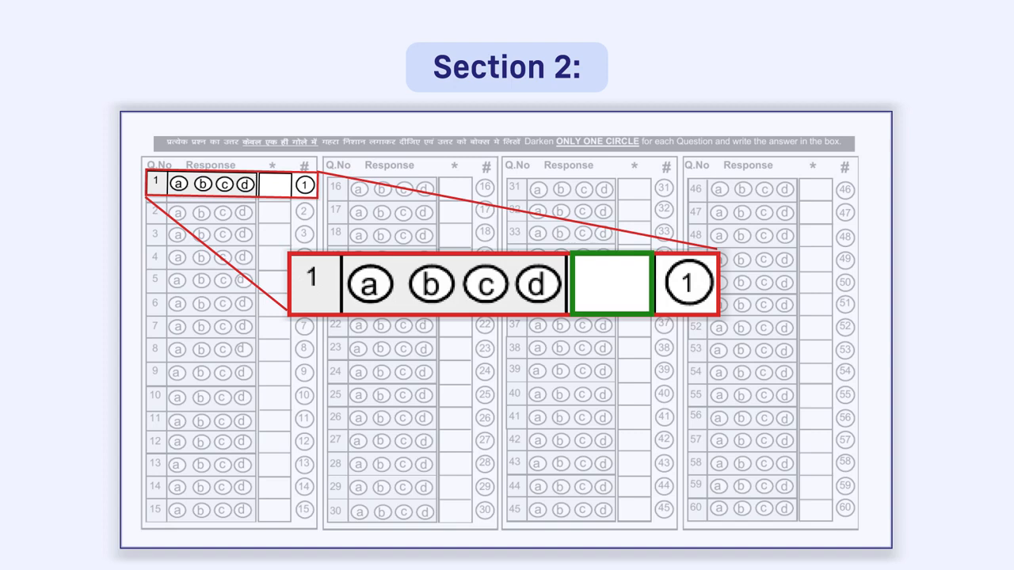
Advance the animation so question 1's circled number is outlined in green.
click(484, 284)
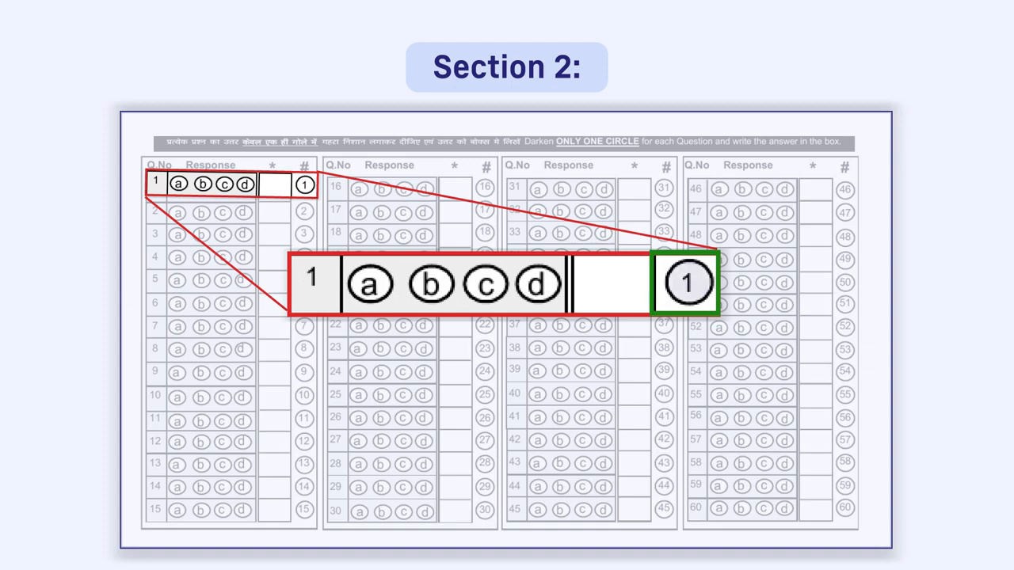
Advance the animation until circle c for question 1 is filled solid dark blue.
click(686, 282)
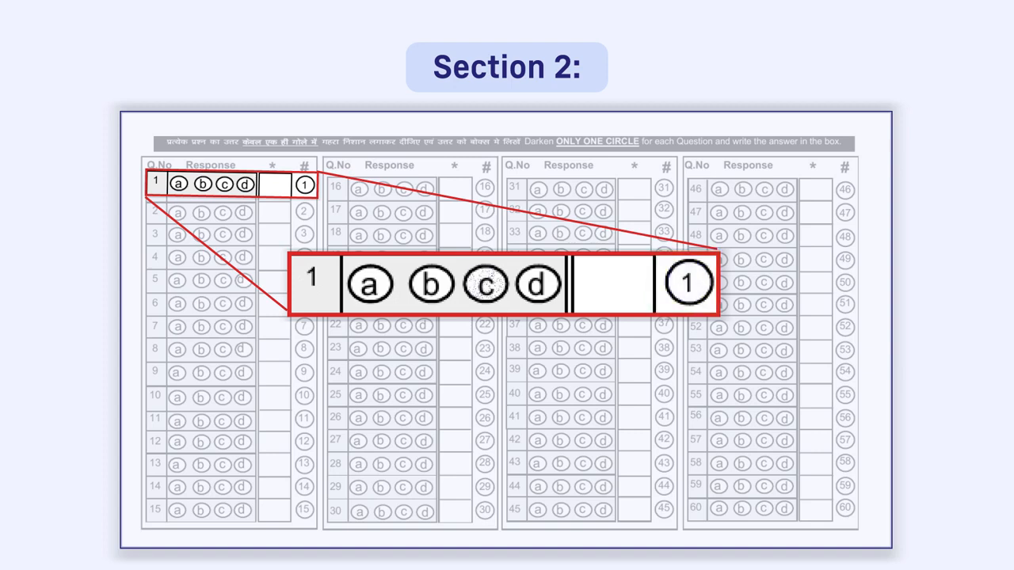
click(485, 284)
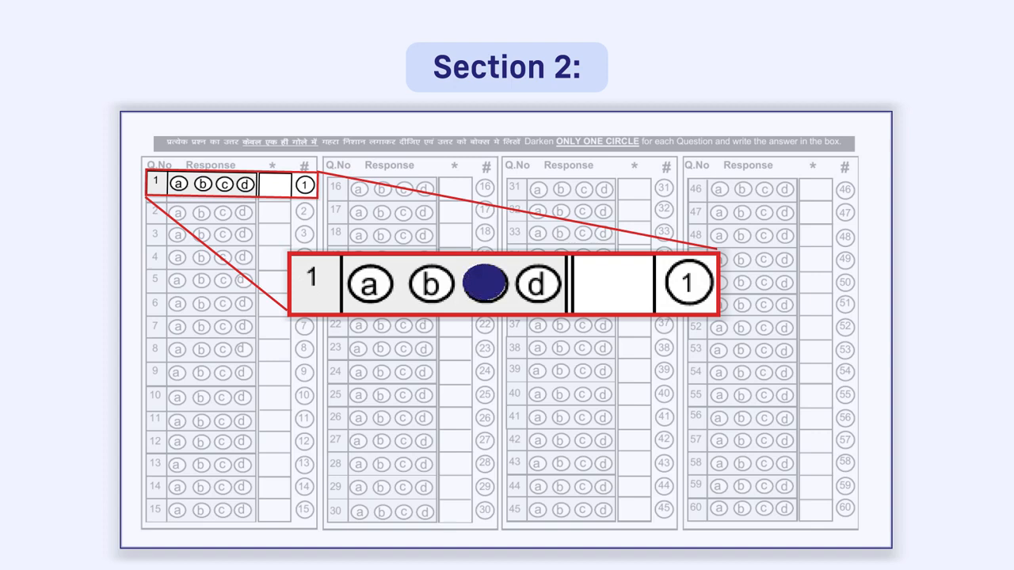